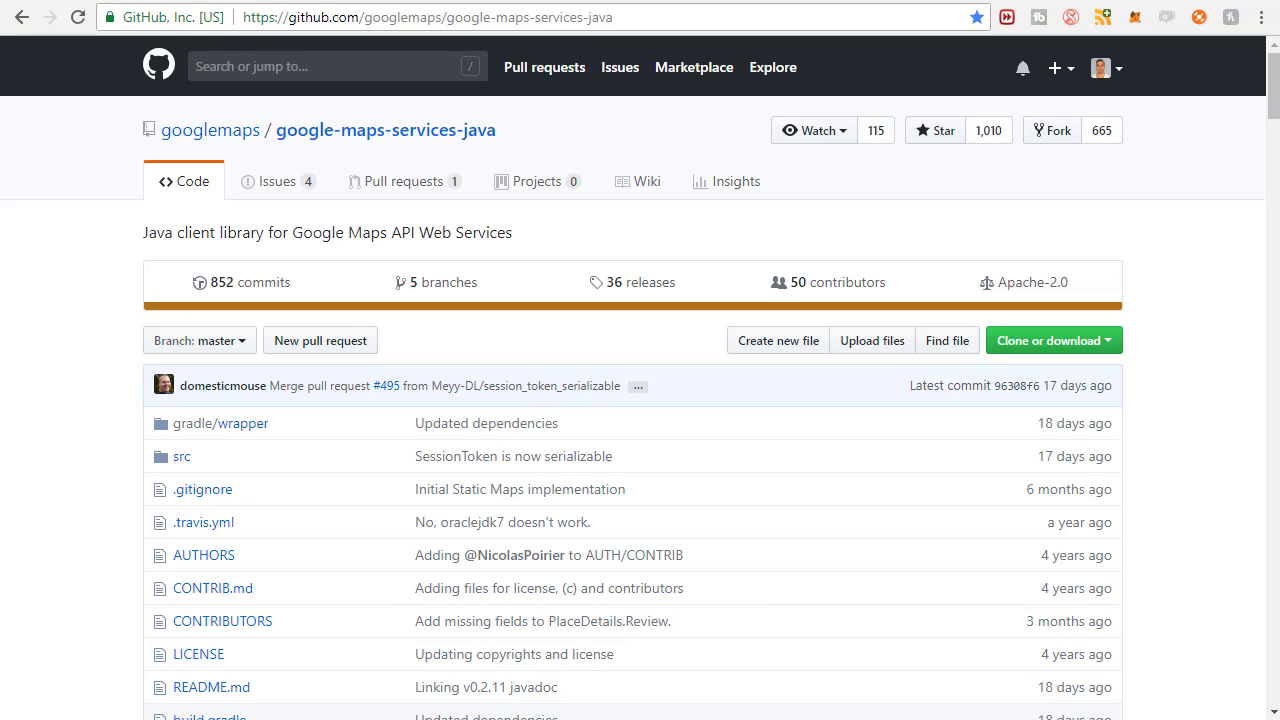
mouse_move(590, 49)
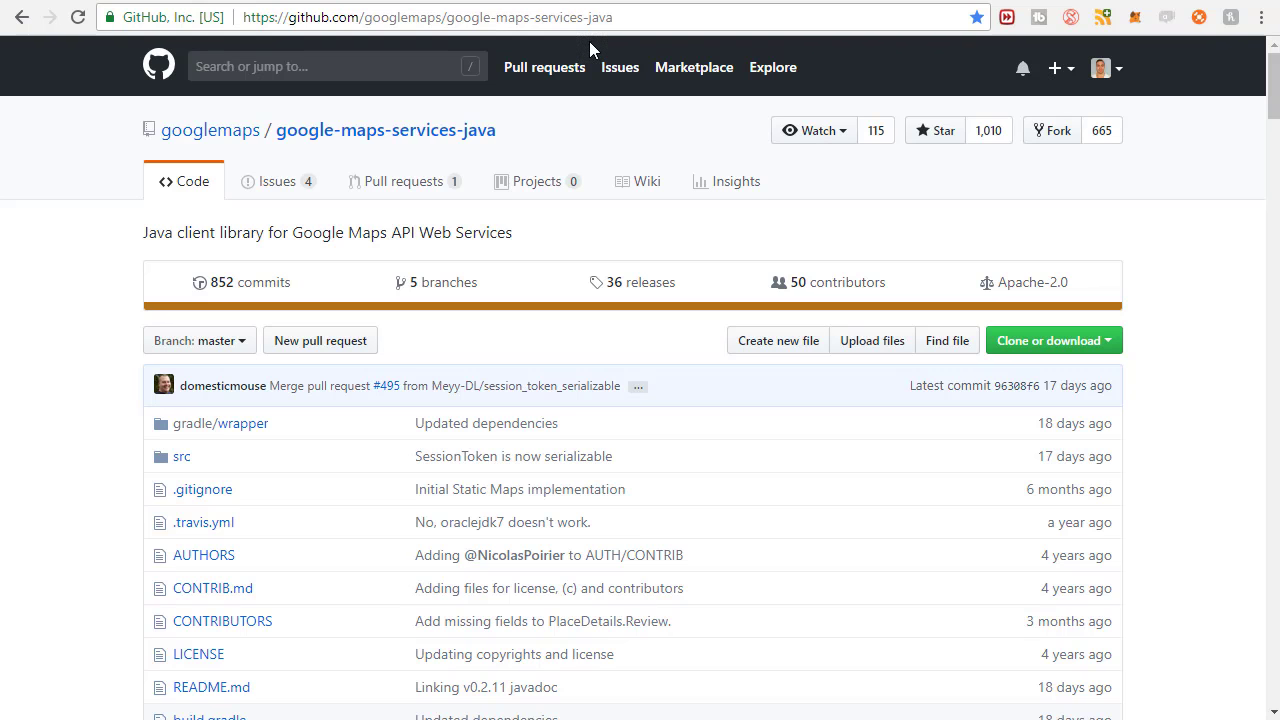
Scroll the README to Installation > Gradle and select the two compile dependency lines.
click(428, 17)
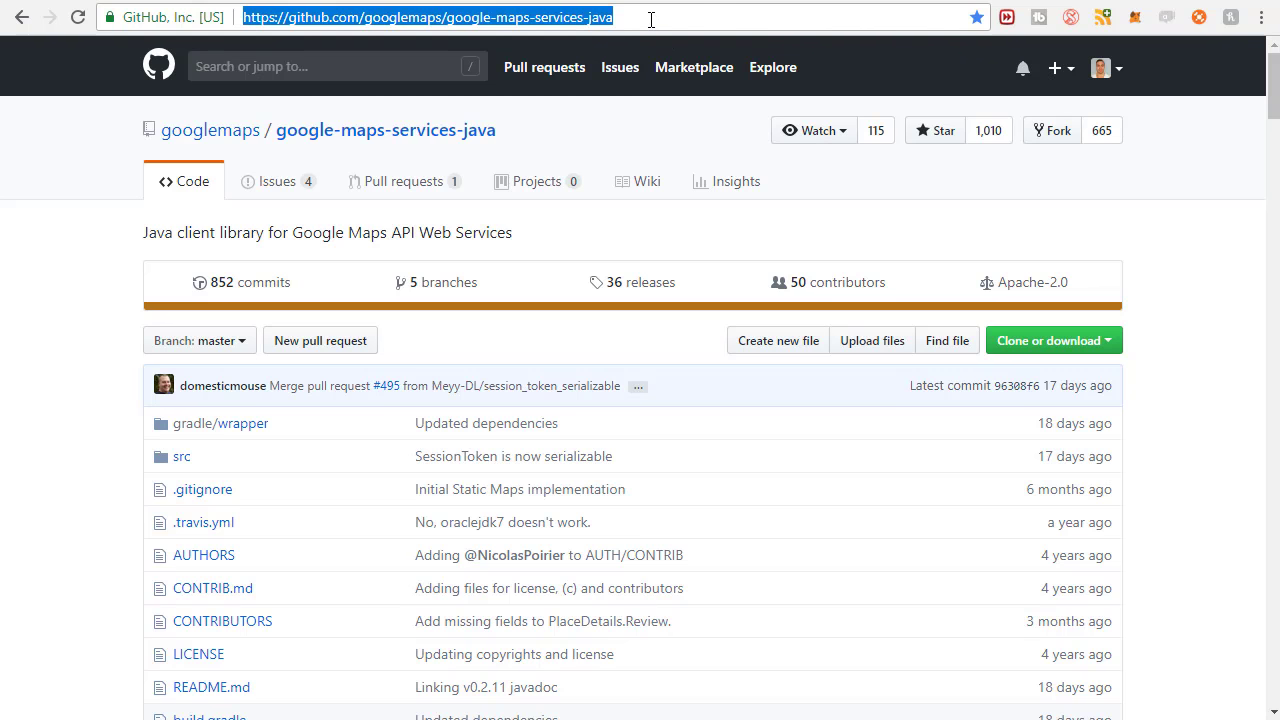
click(660, 17)
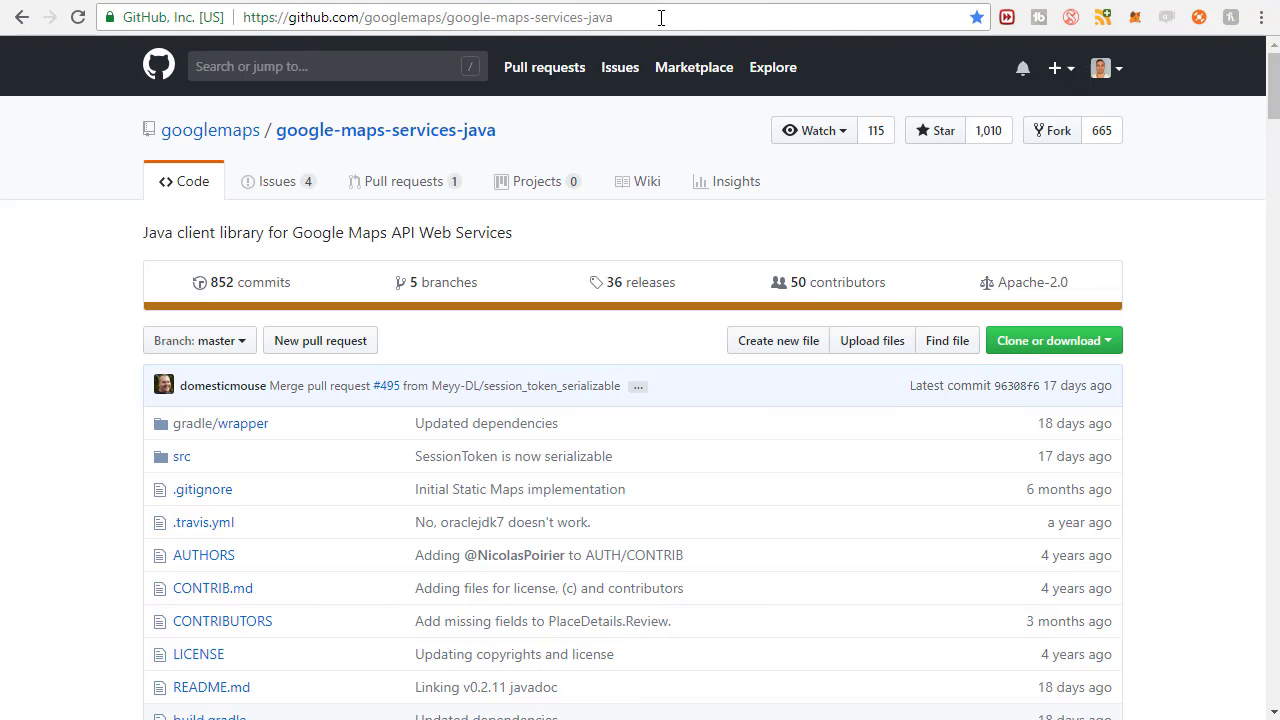
mouse_move(425, 40)
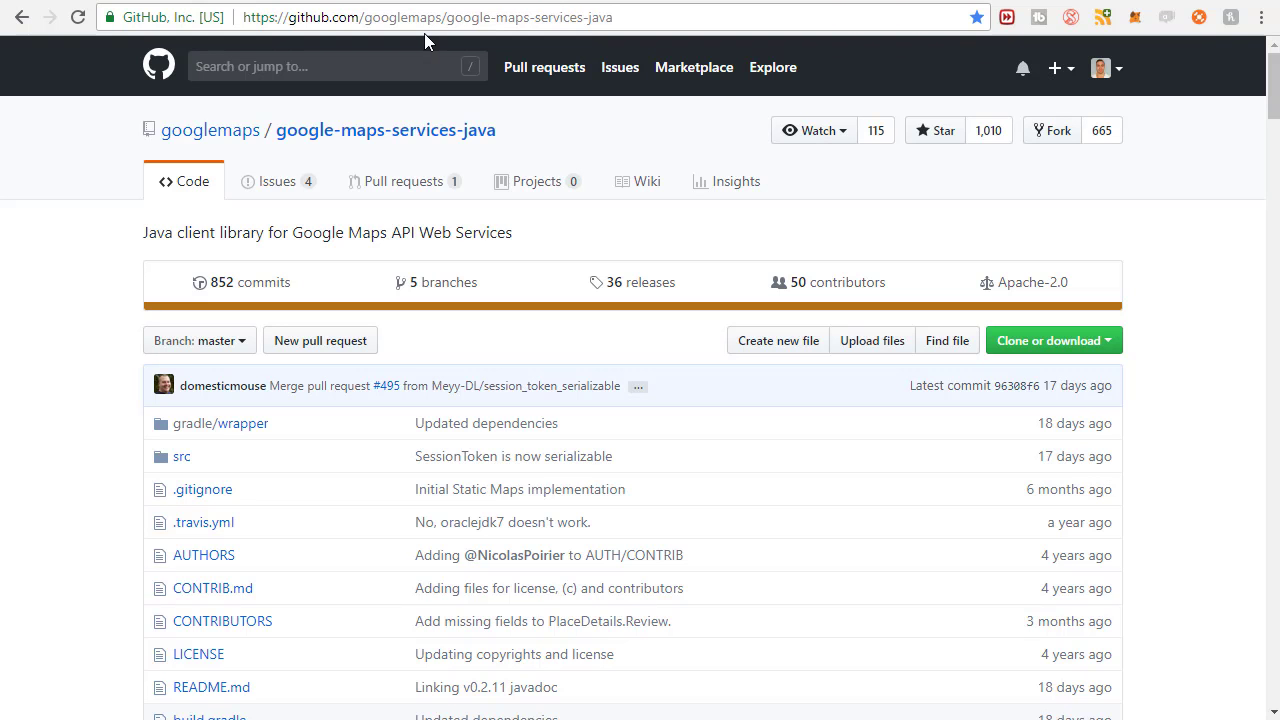
mouse_move(587, 37)
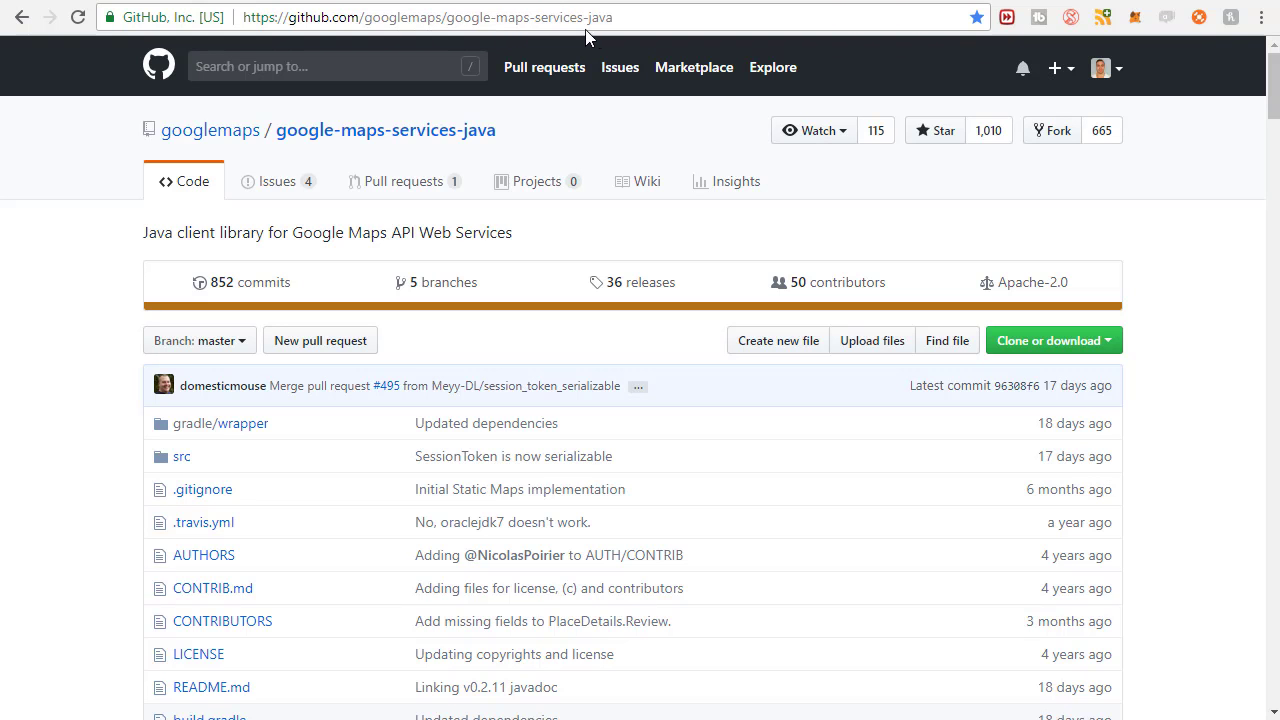
mouse_move(735, 181)
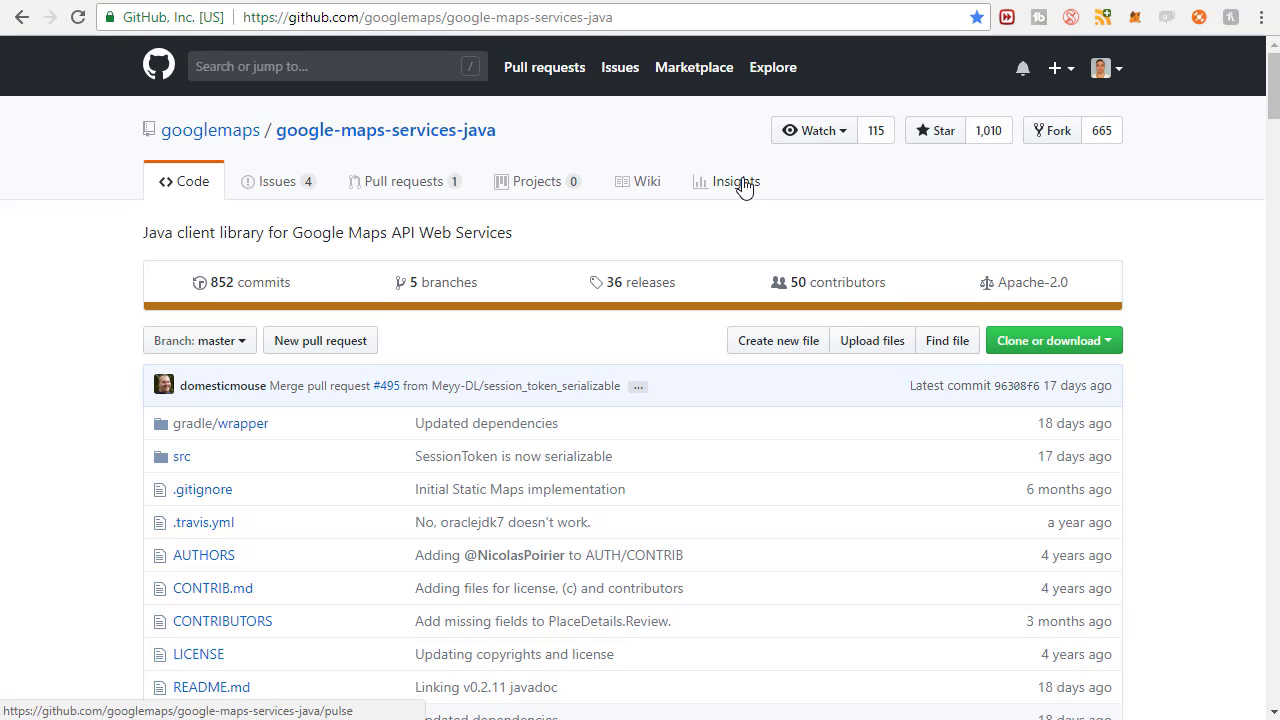
scroll(down, 3)
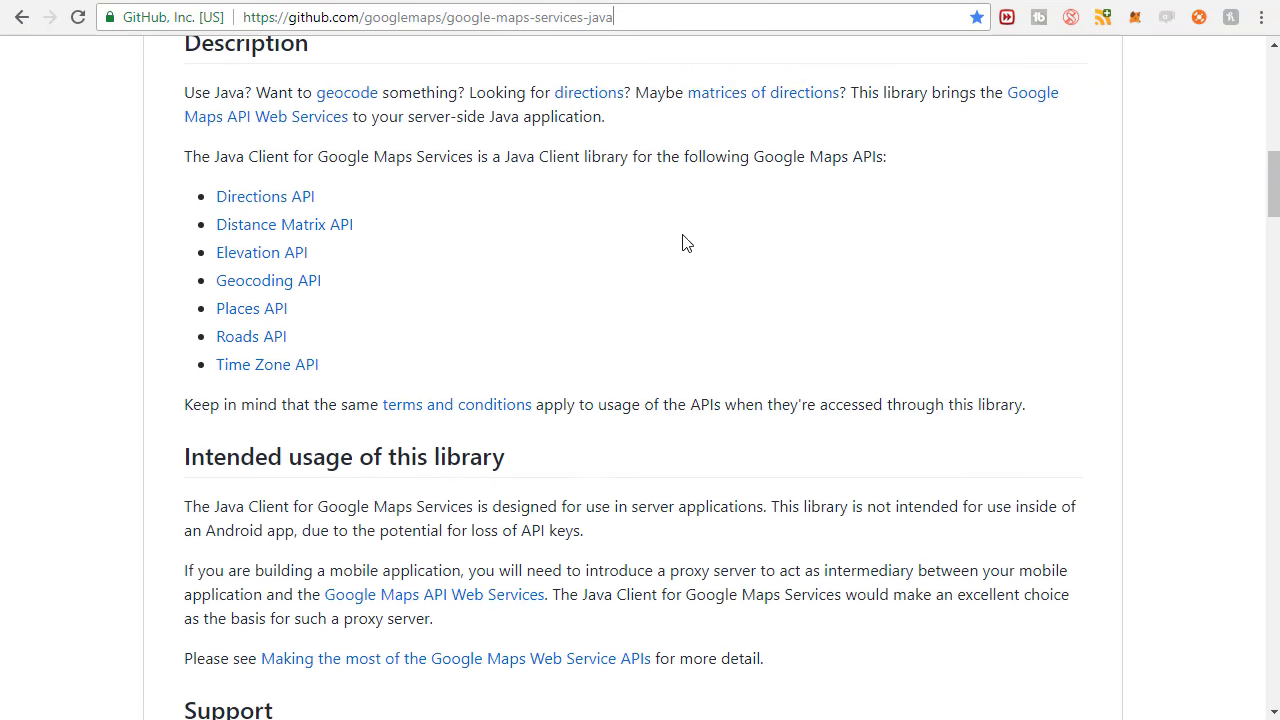
scroll(down, 3)
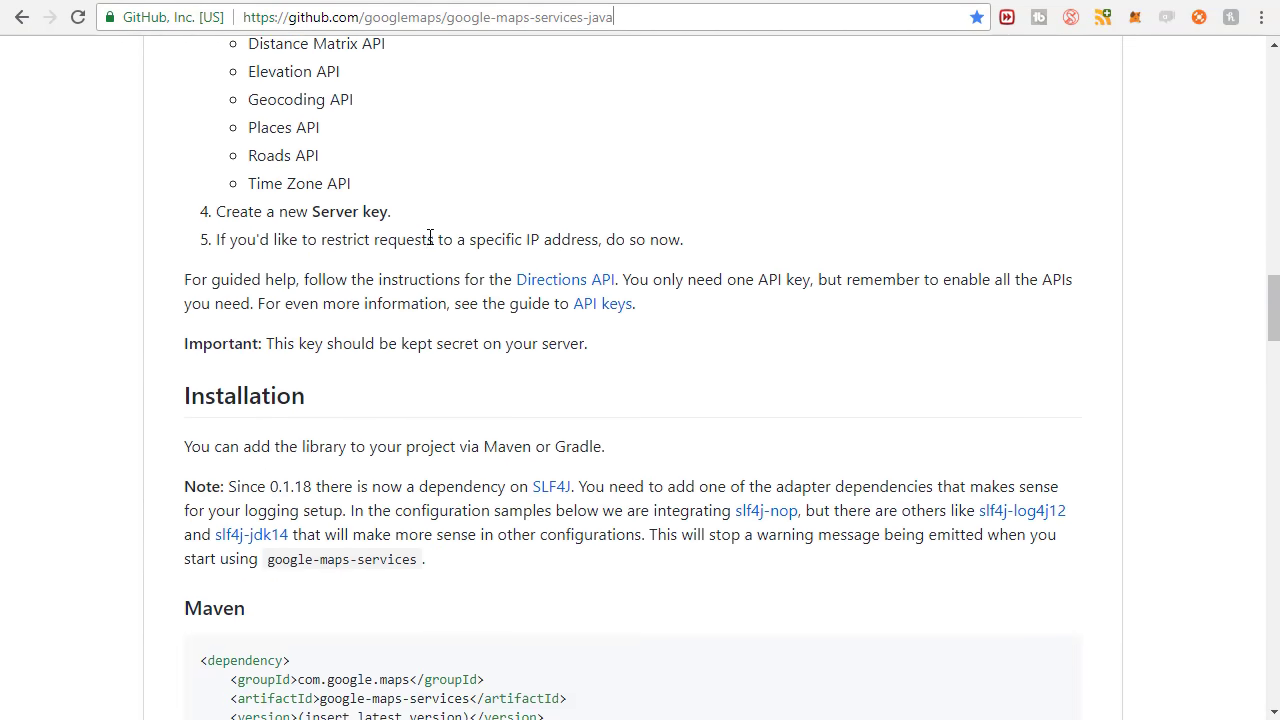
scroll(down, 3)
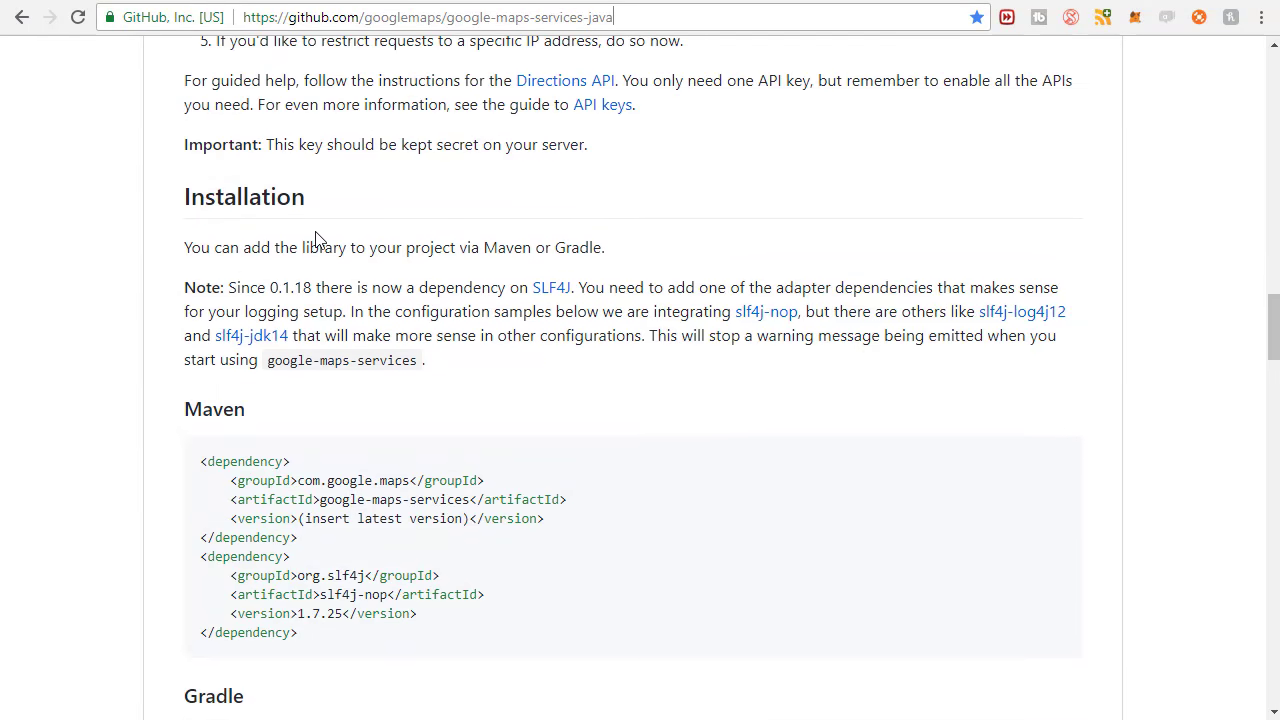
scroll(down, 3)
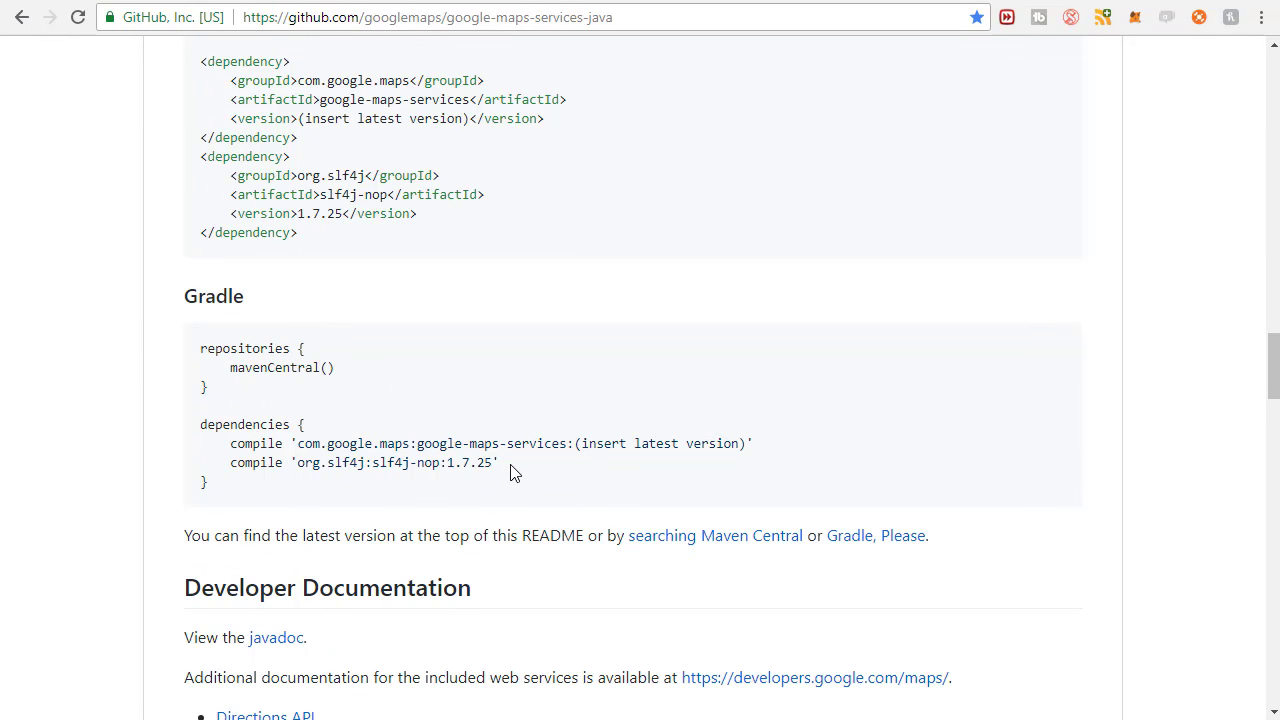
drag(229, 443, 497, 462)
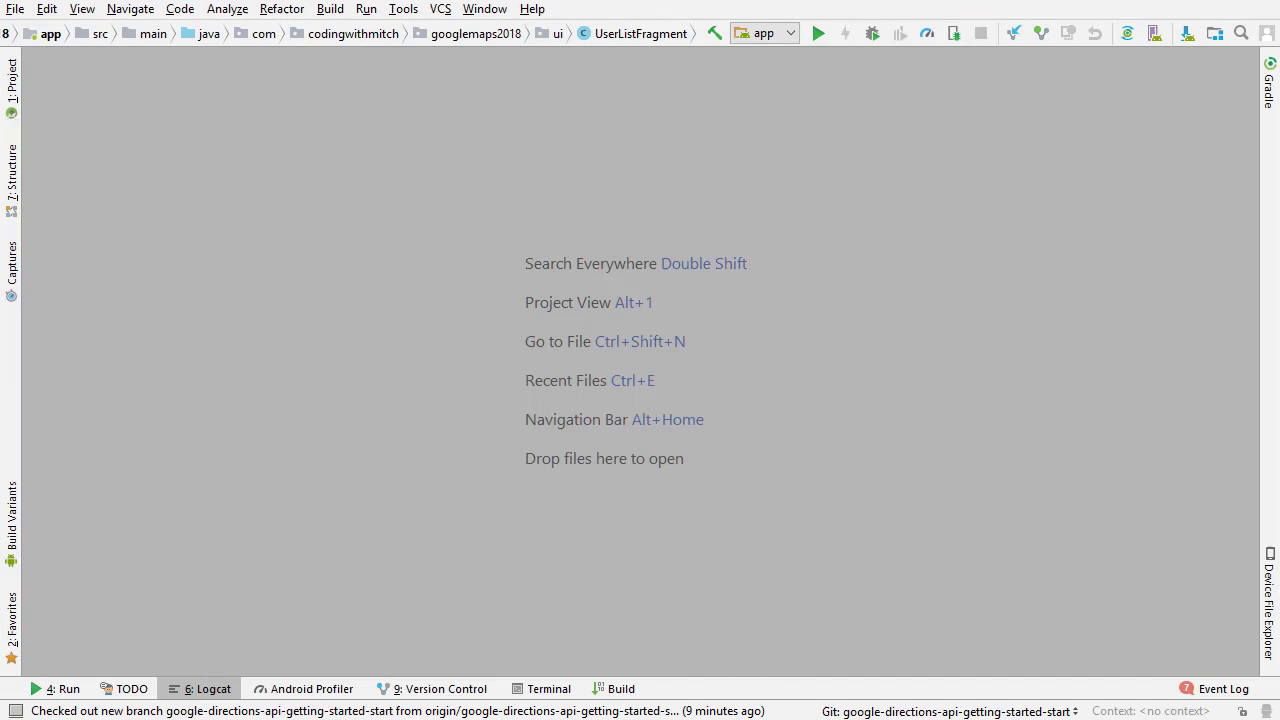
Open the app module's build.gradle and add a '// Google' comment line.
click(11, 78)
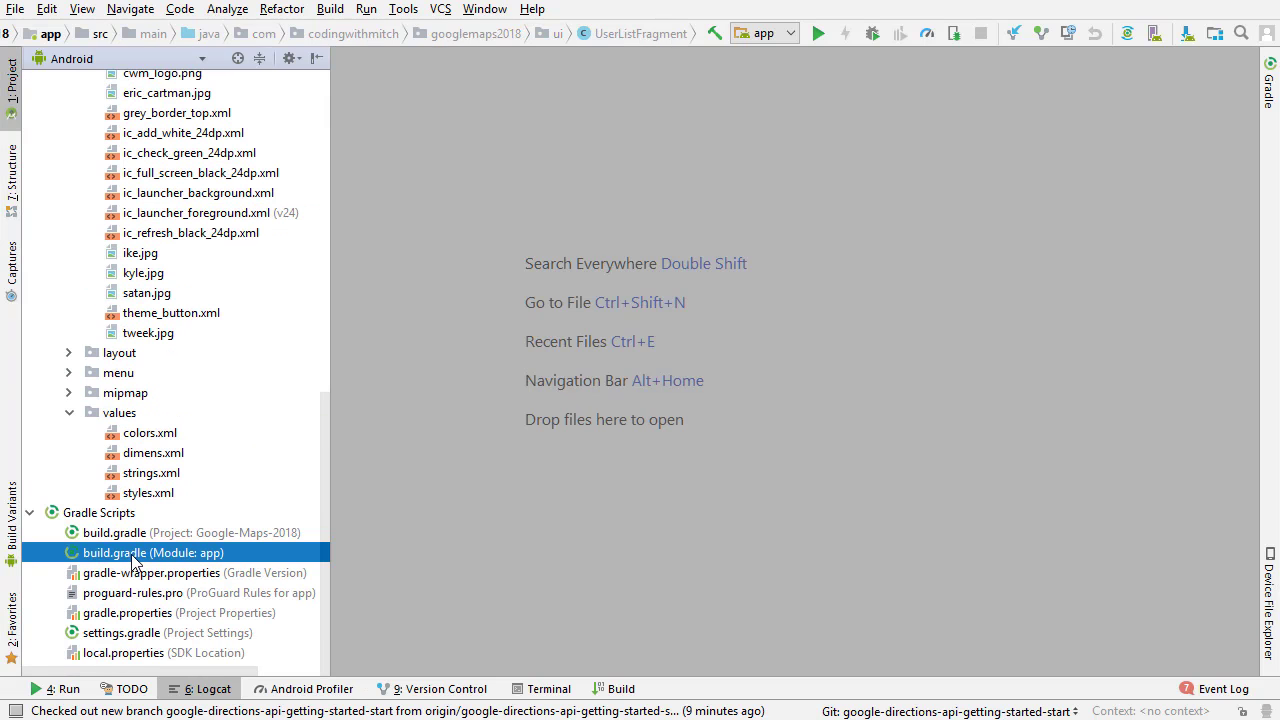
double_click(153, 552)
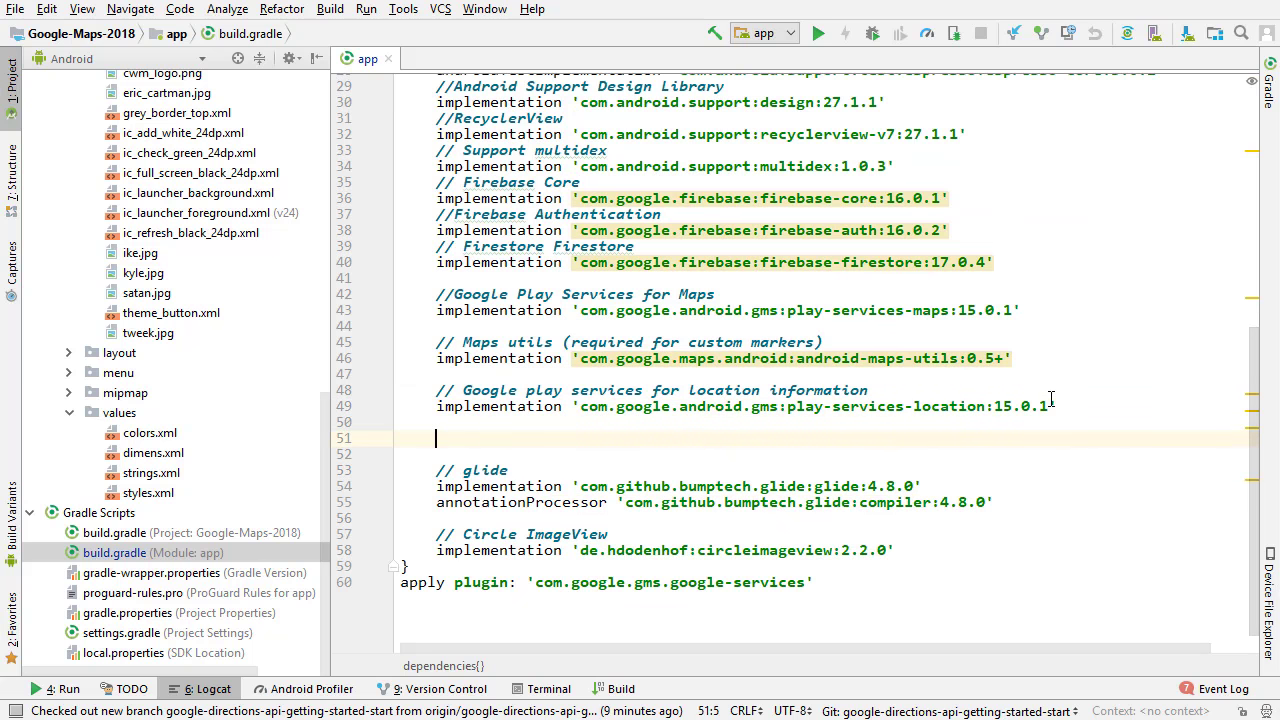
text(// Google)
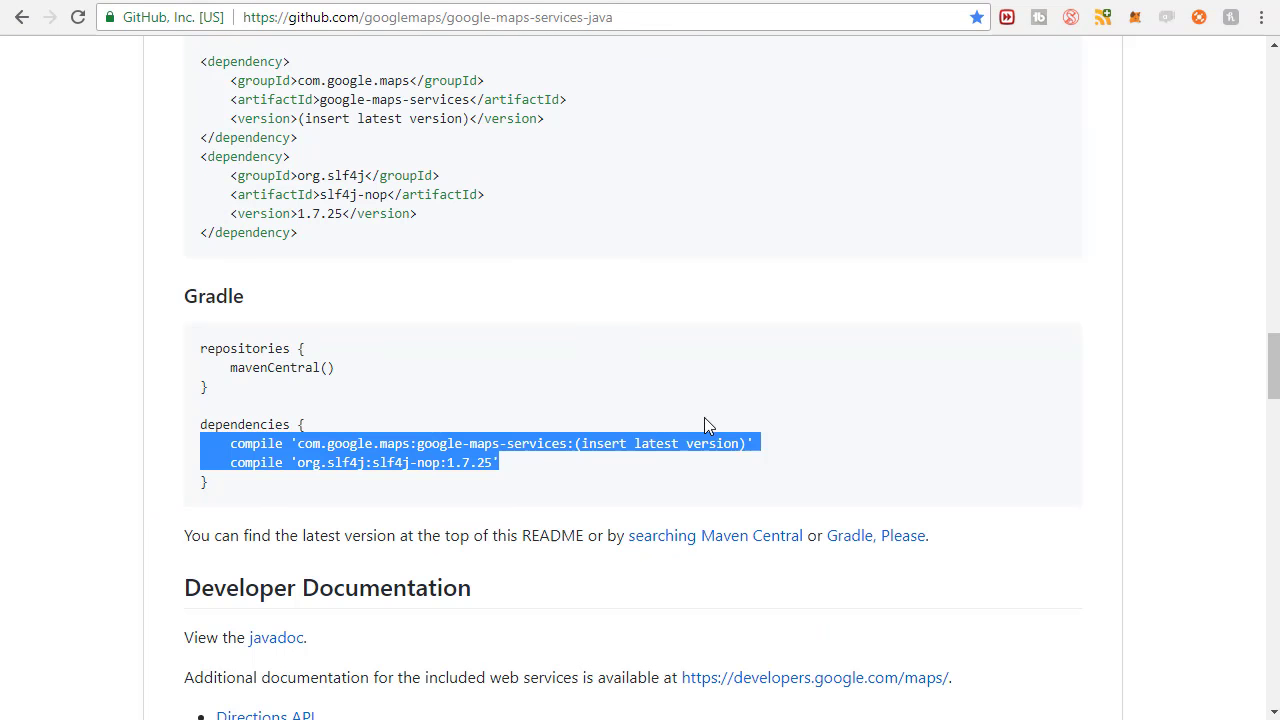
Deselect the copied Gradle snippet in the GitHub README.
click(640, 407)
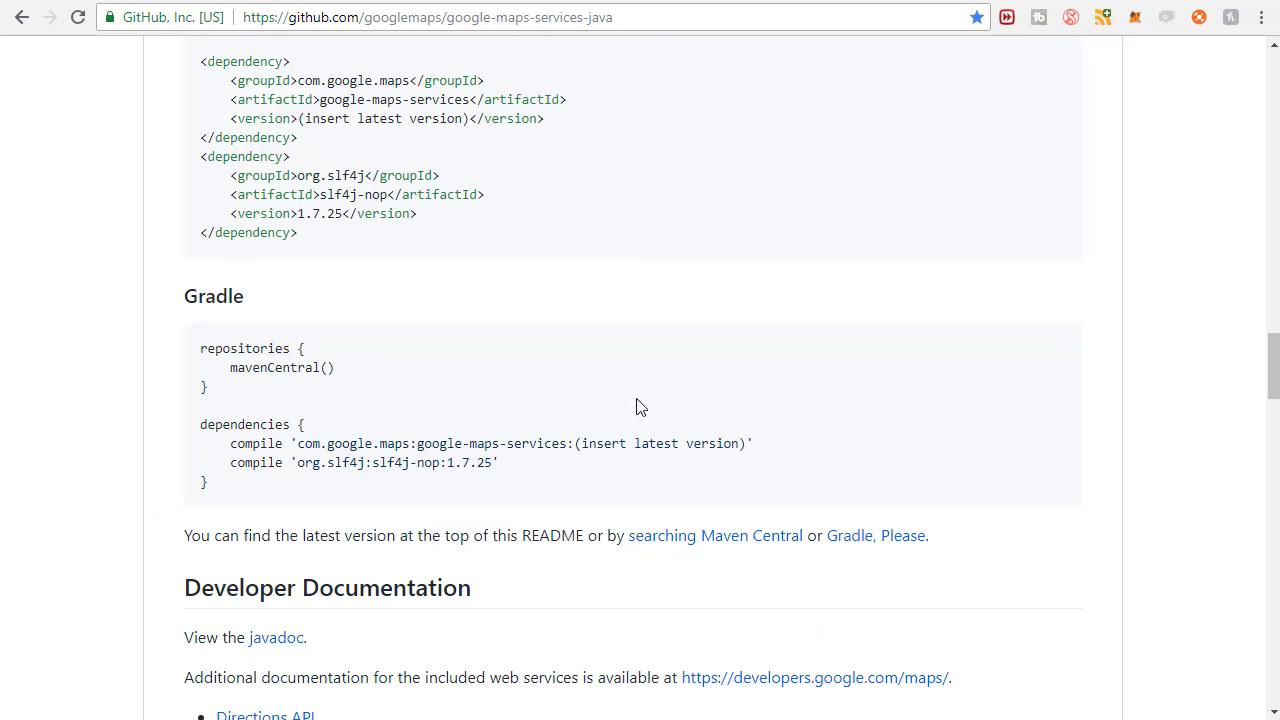
mouse_move(670, 476)
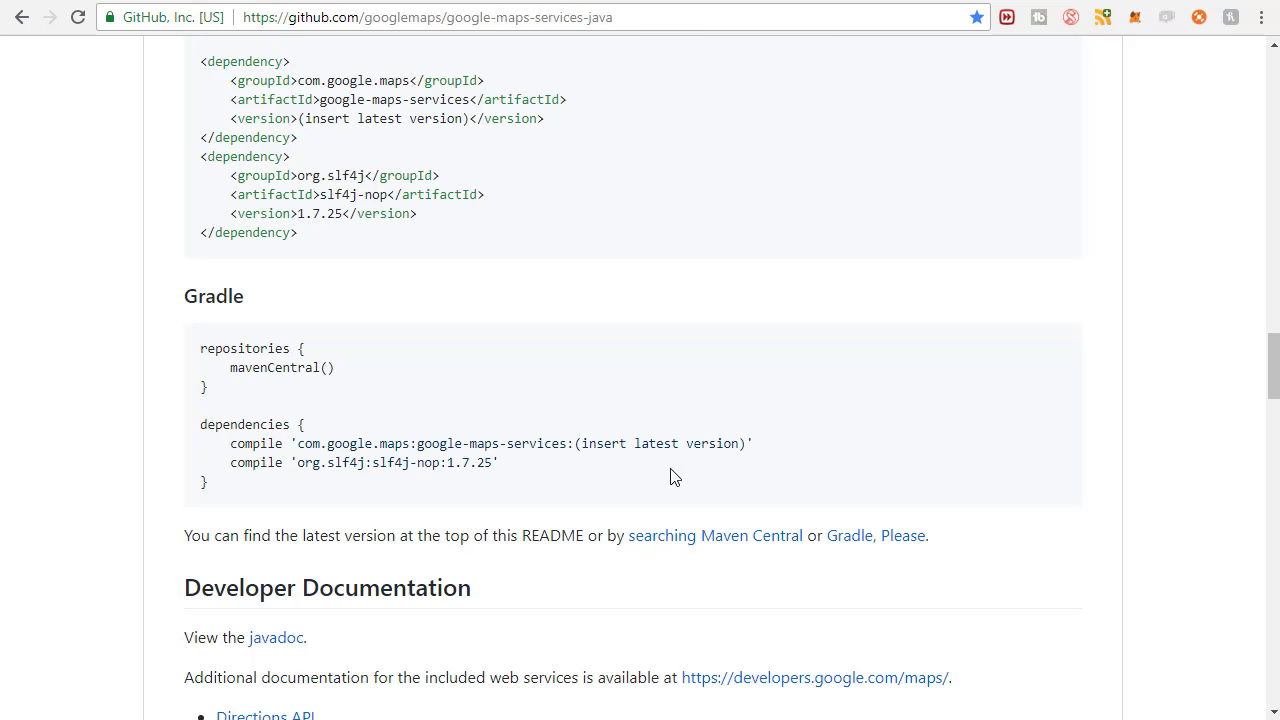
mouse_move(721, 565)
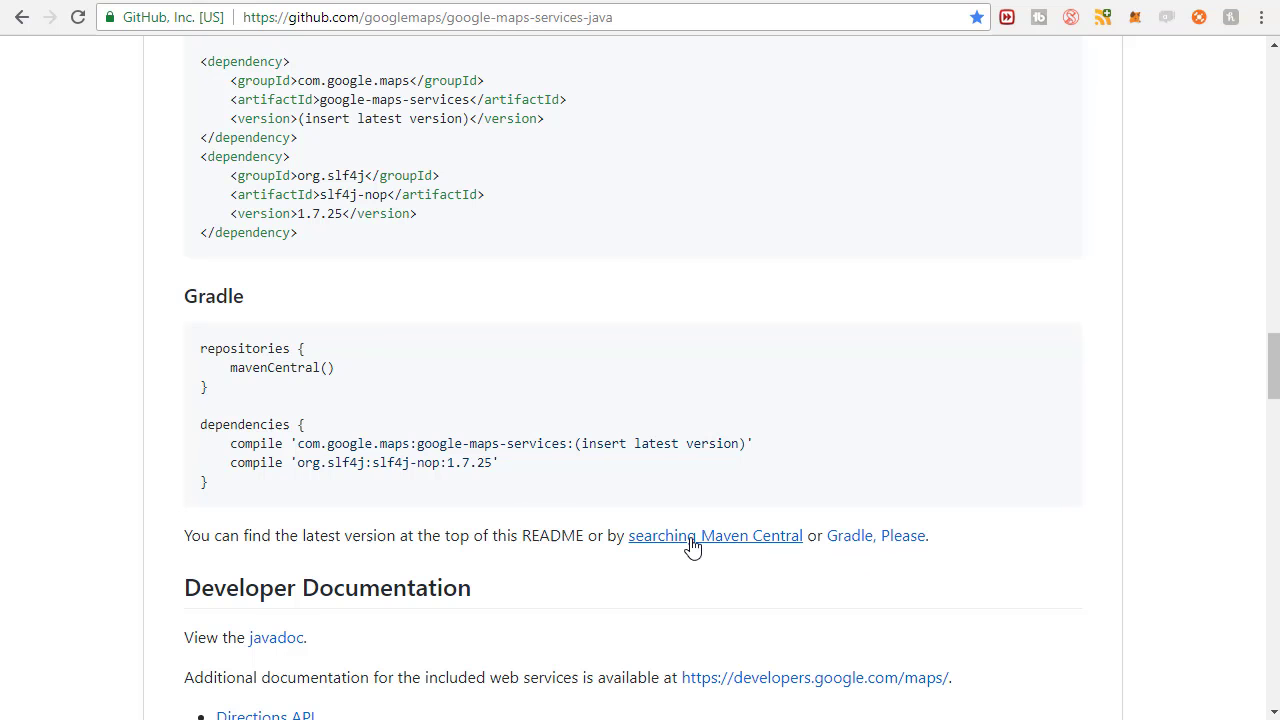
mouse_move(756, 223)
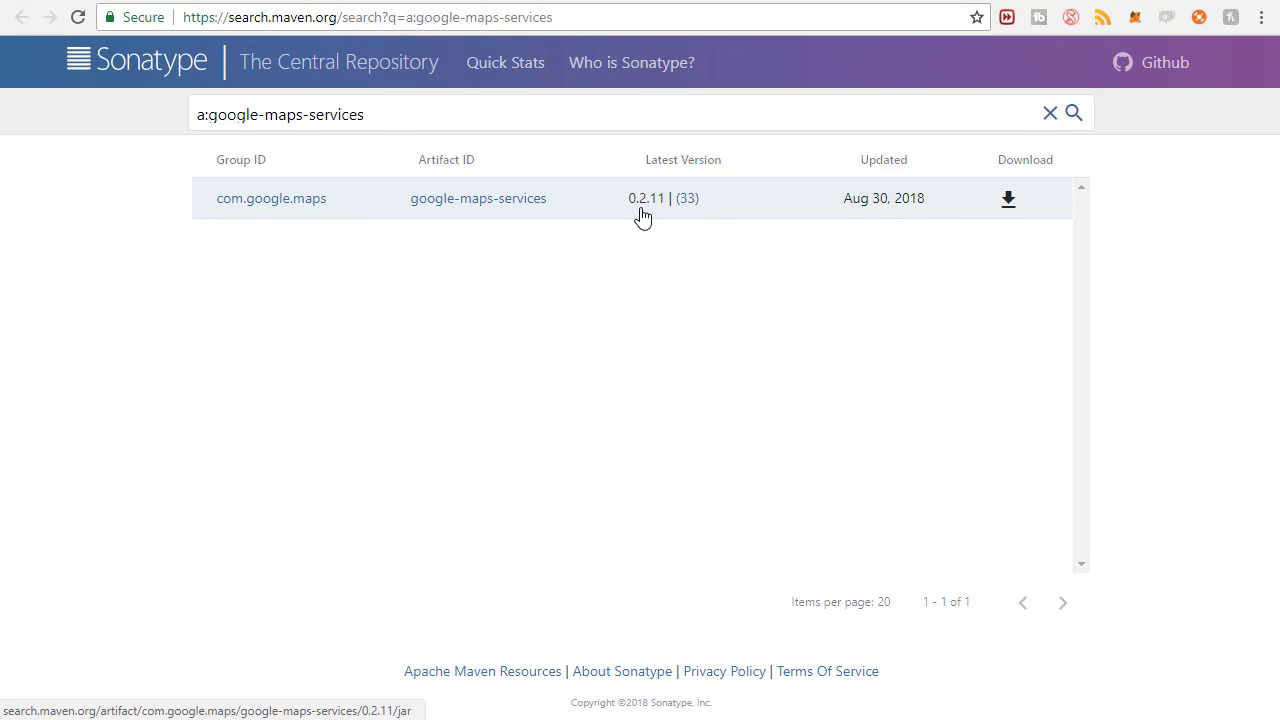
mouse_move(651, 313)
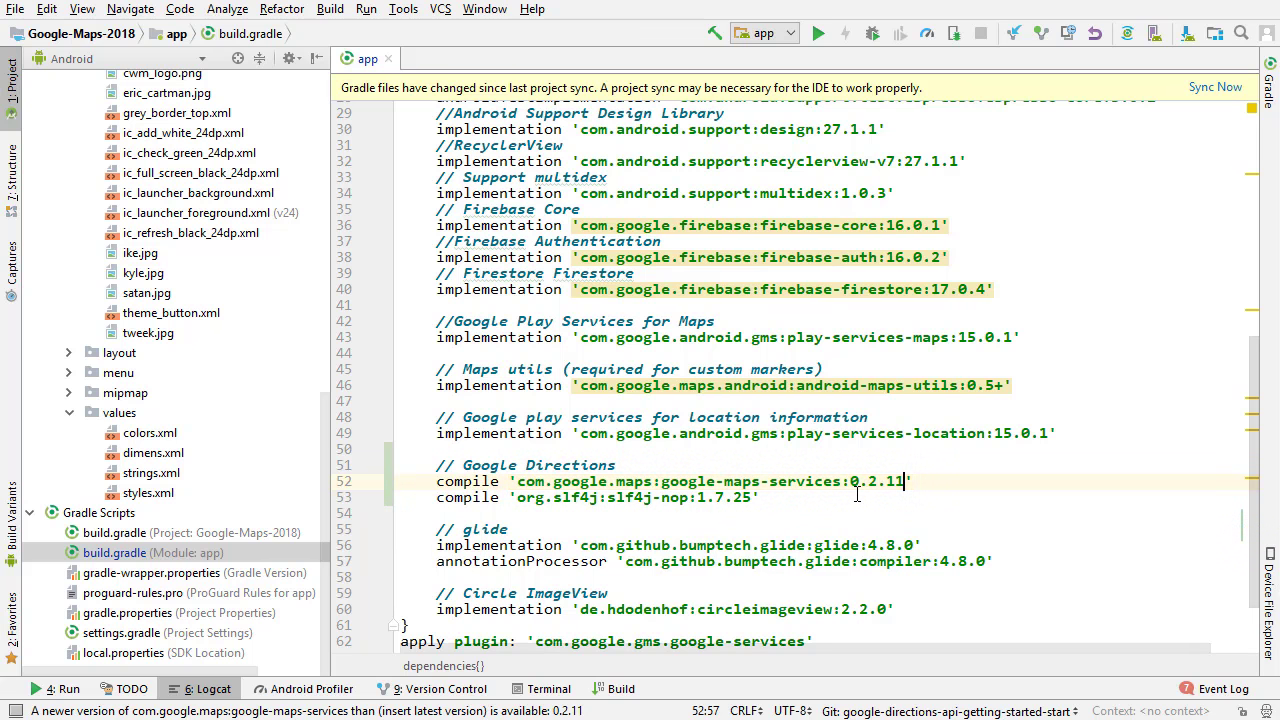
Sync Gradle with google-maps-services 0.2.11, then reach the remaining compile line.
click(1215, 87)
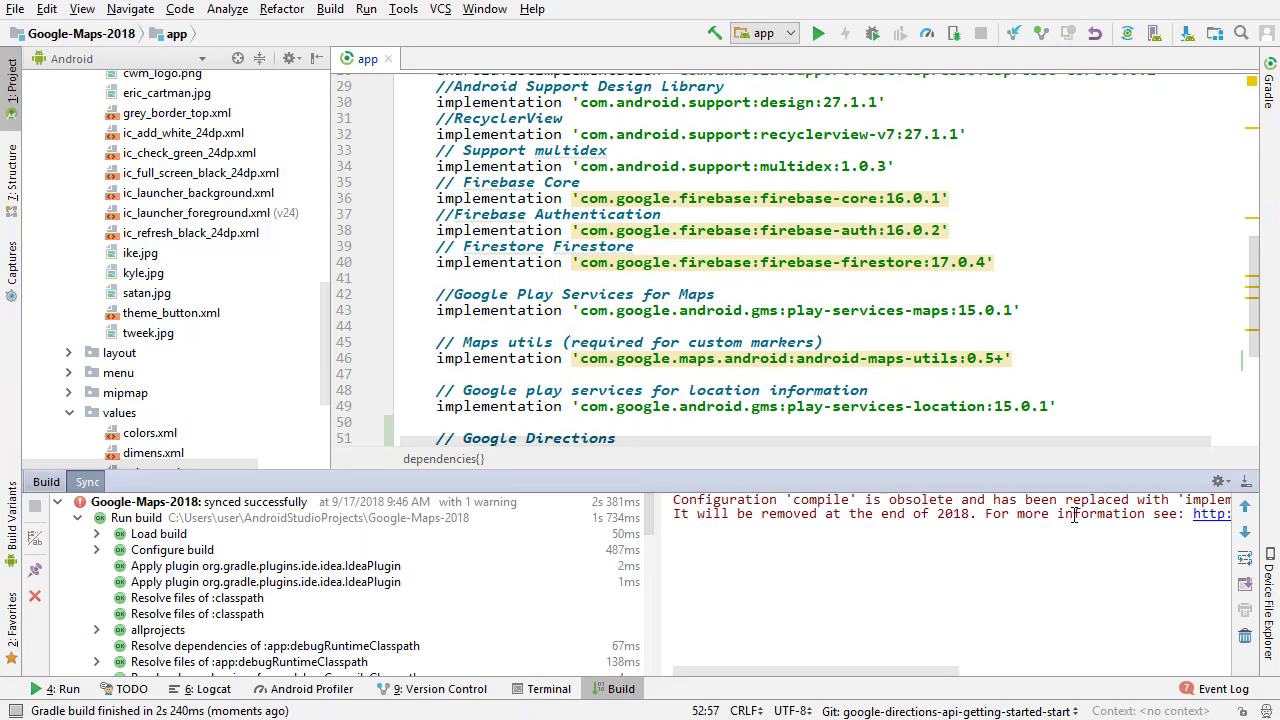
scroll(down, 3)
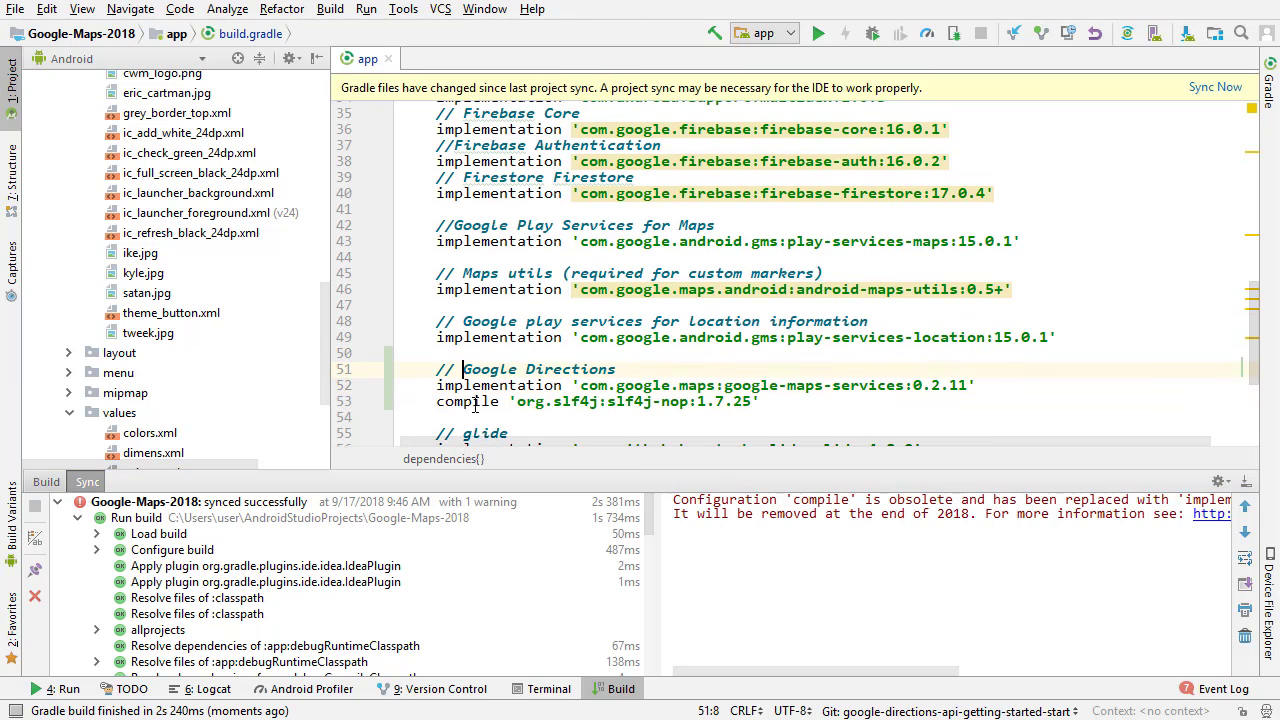
click(1215, 87)
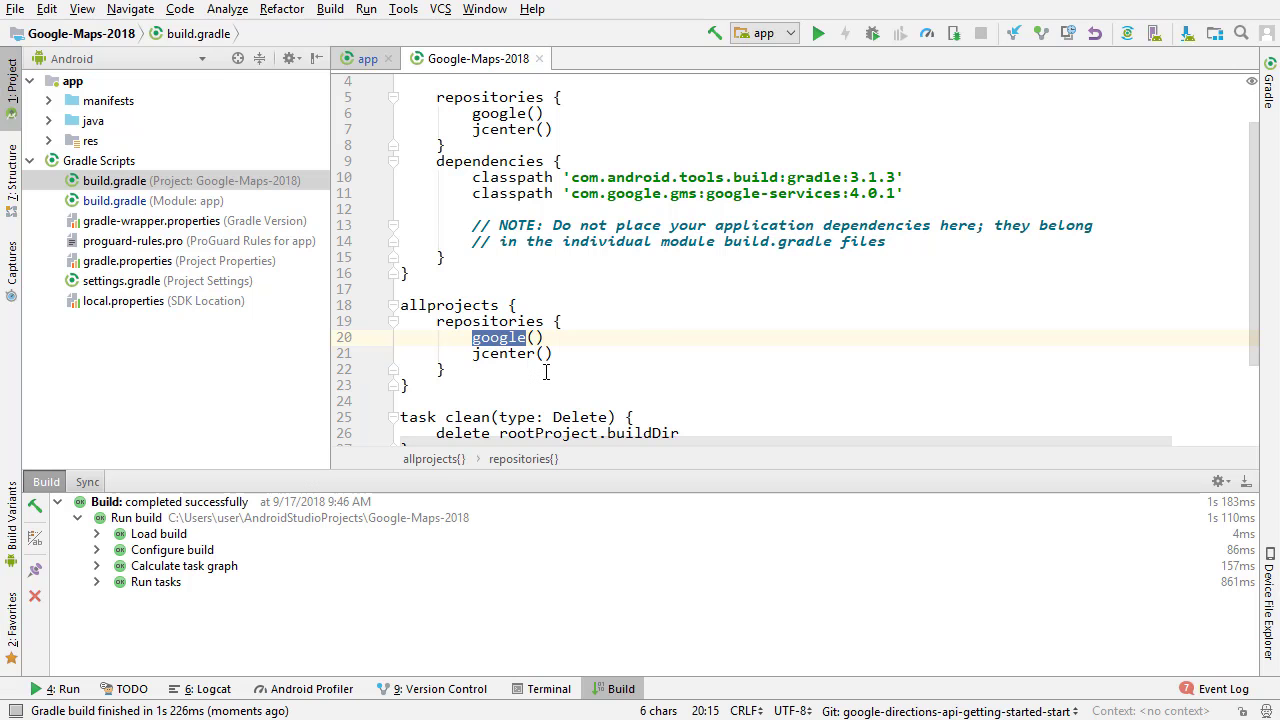
mouse_move(600, 330)
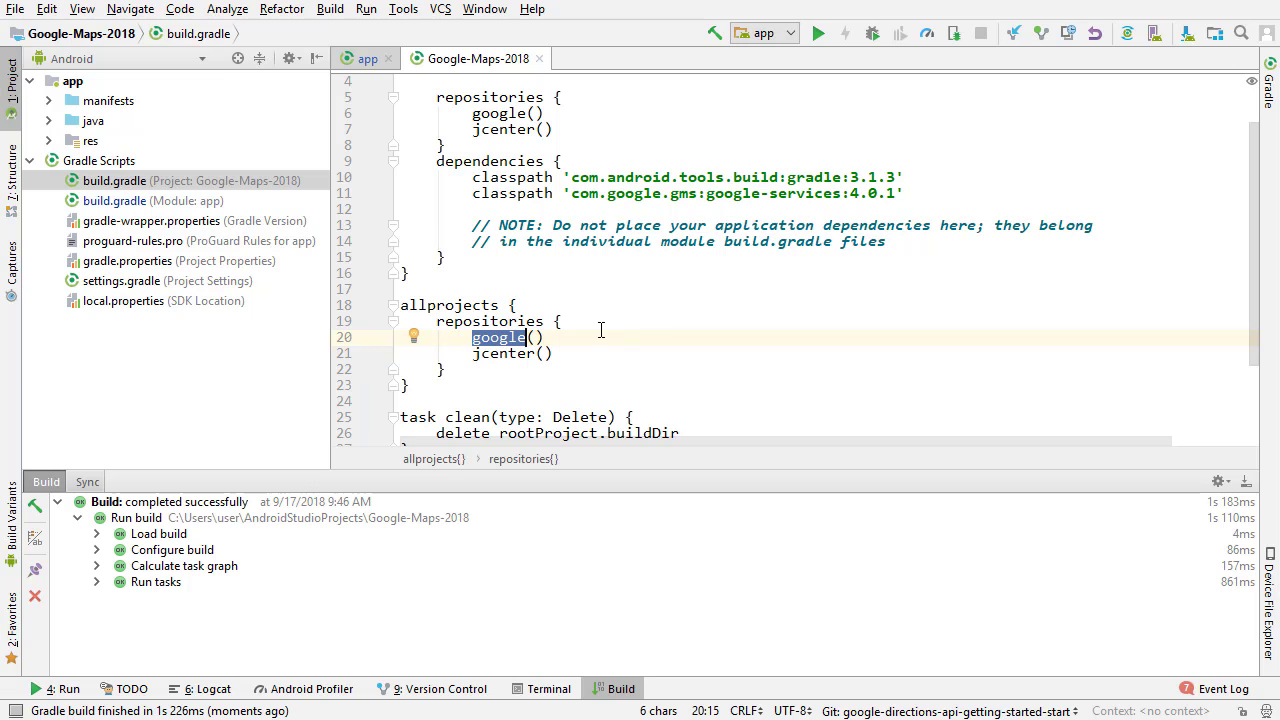
Add mavenCentral() to allprojects repositories in the project-level build.gradle.
text(maven)
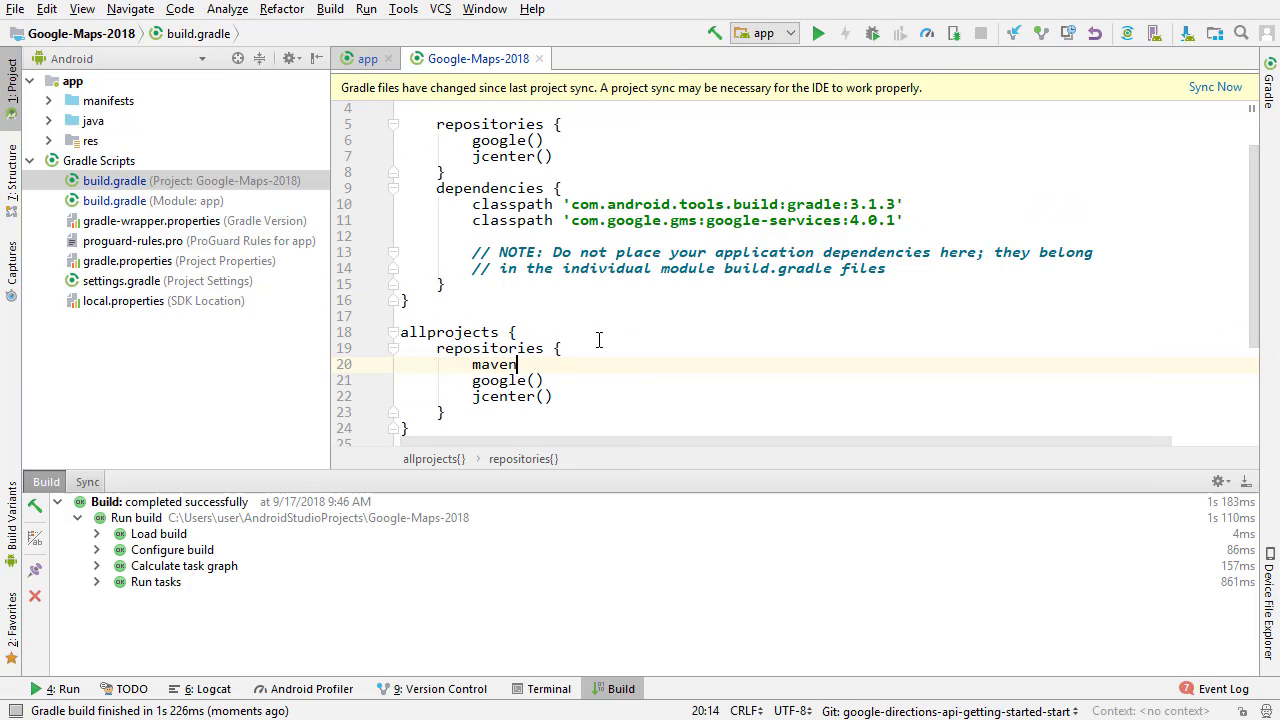
text(Central())
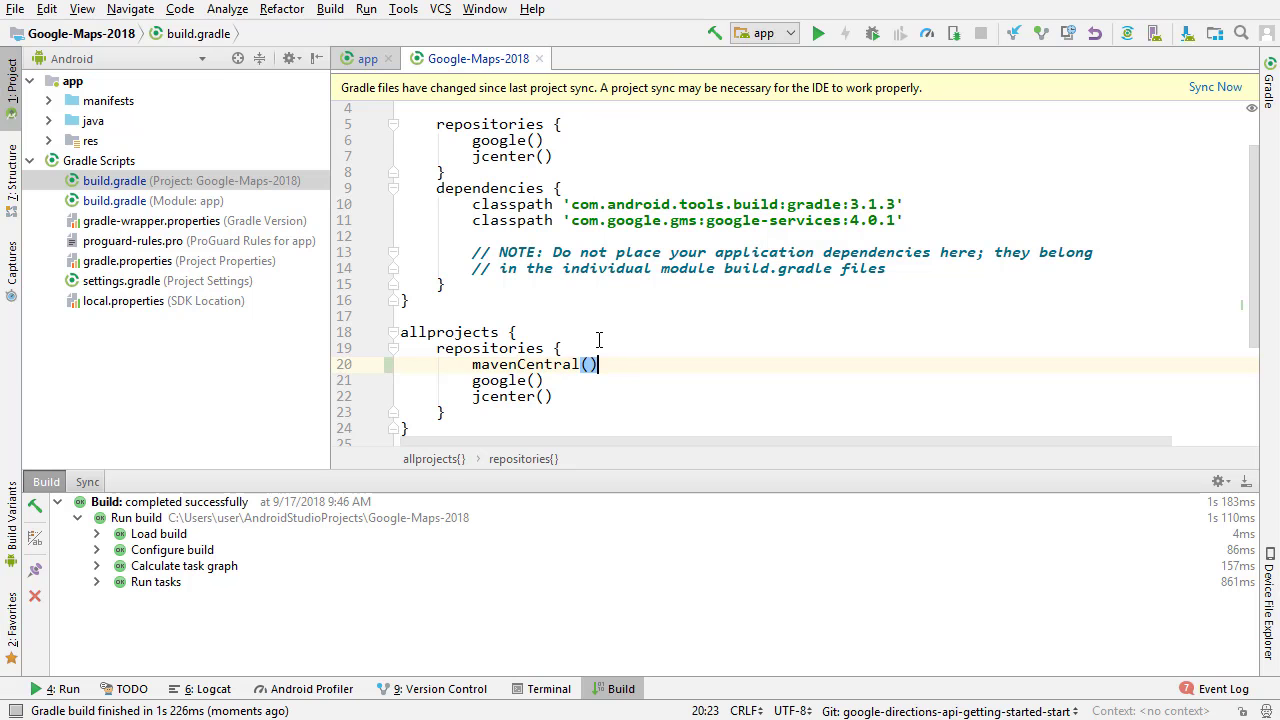
double_click(535, 364)
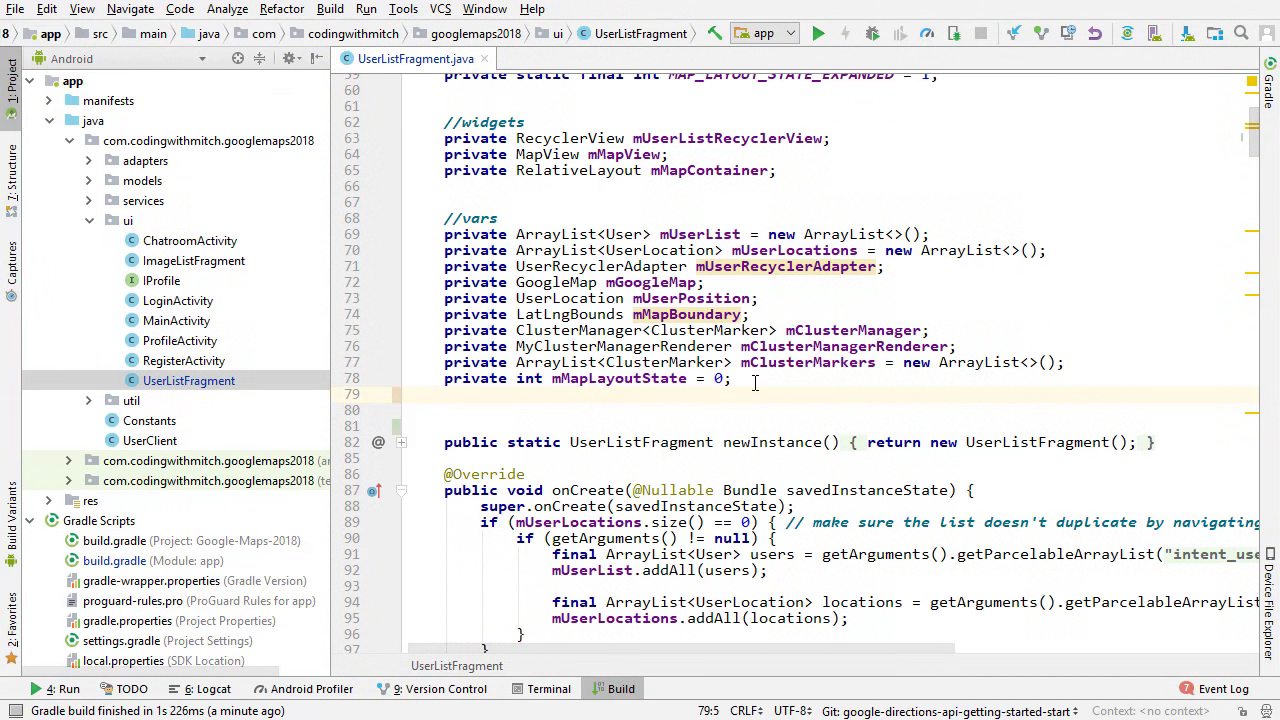
Autocomplete GeoApiContext below mMapLayoutState and select the class name.
text(Geo)
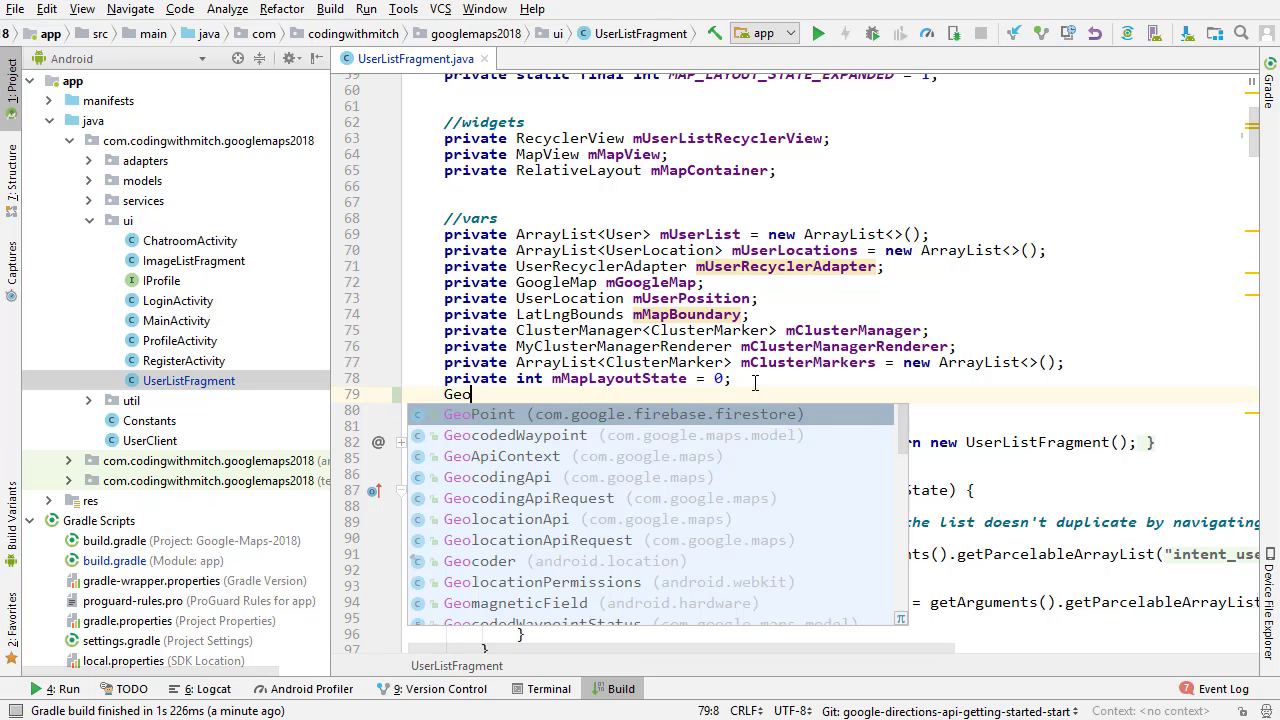
text(ApiContext)
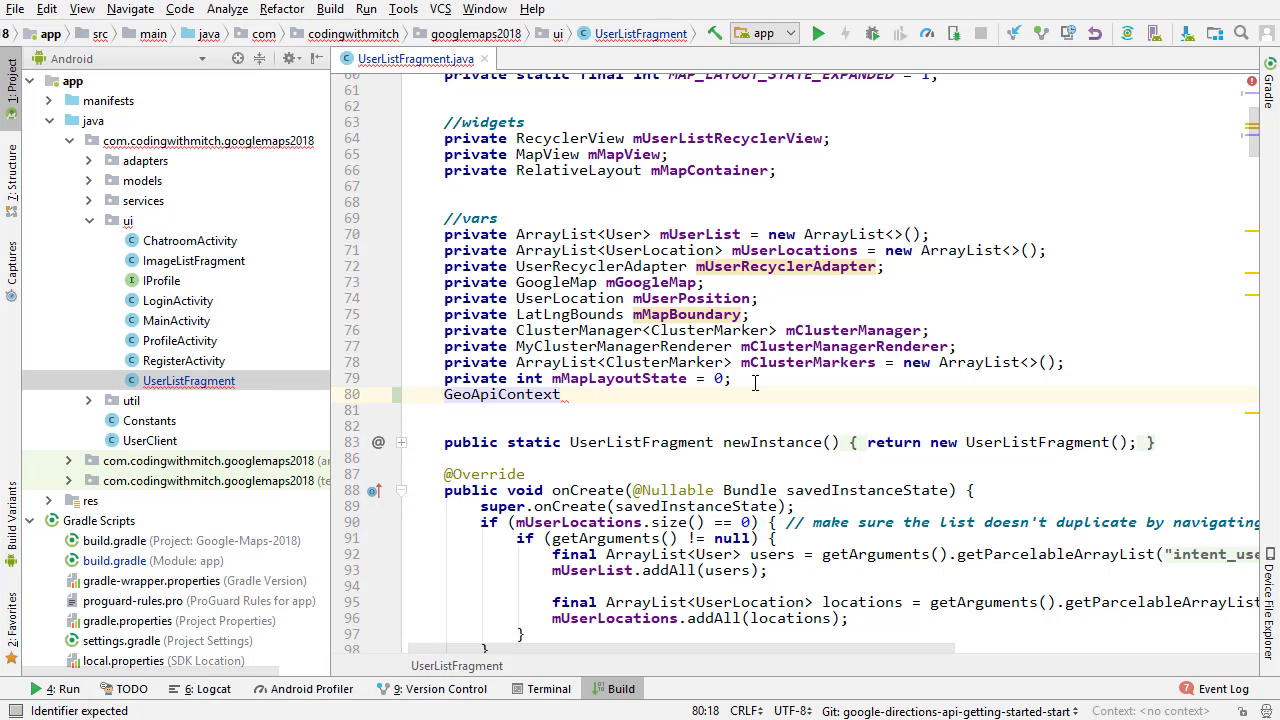
double_click(503, 394)
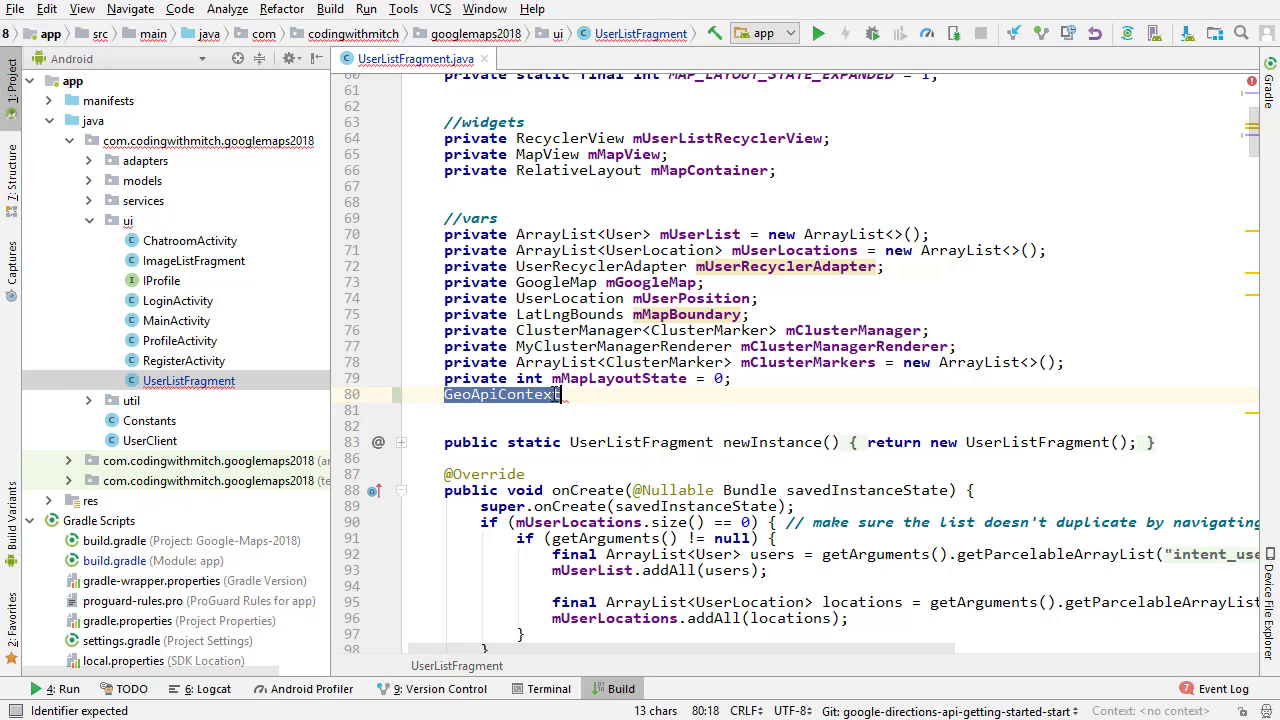